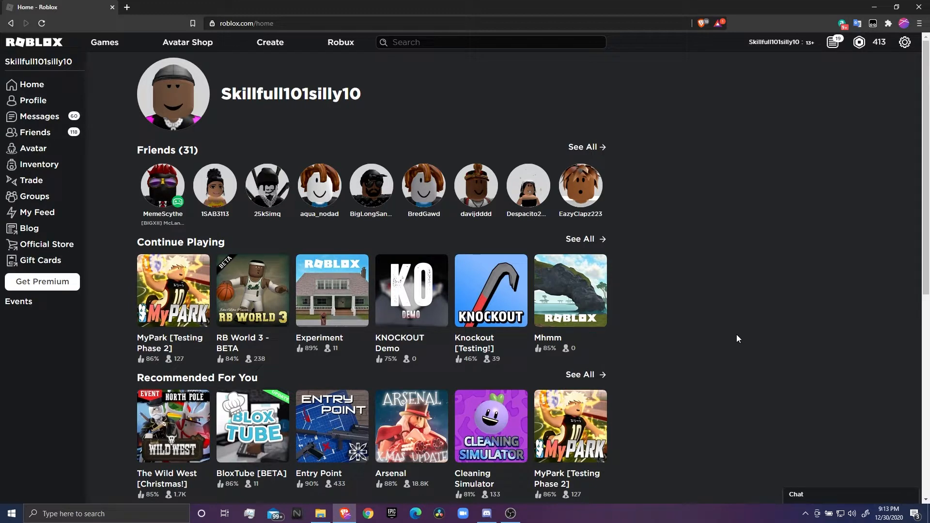
mouse_move(367, 5)
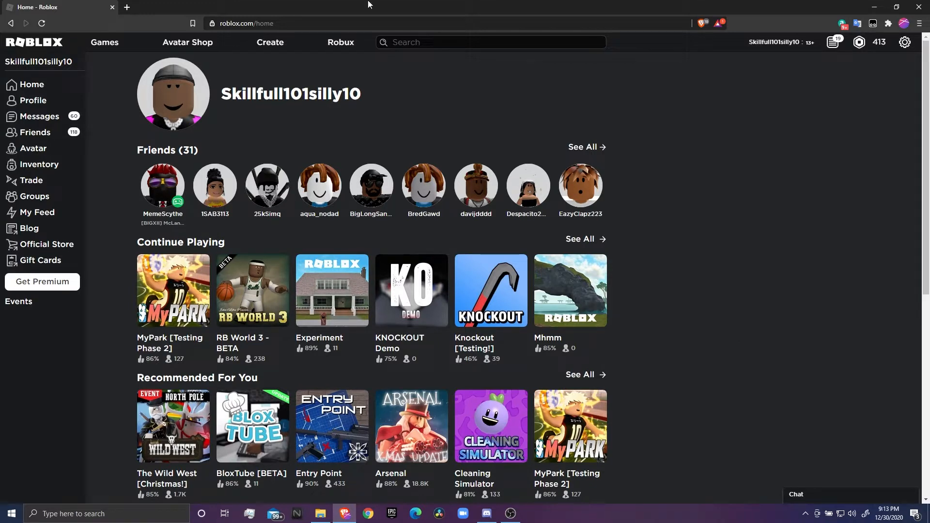
mouse_move(313, 102)
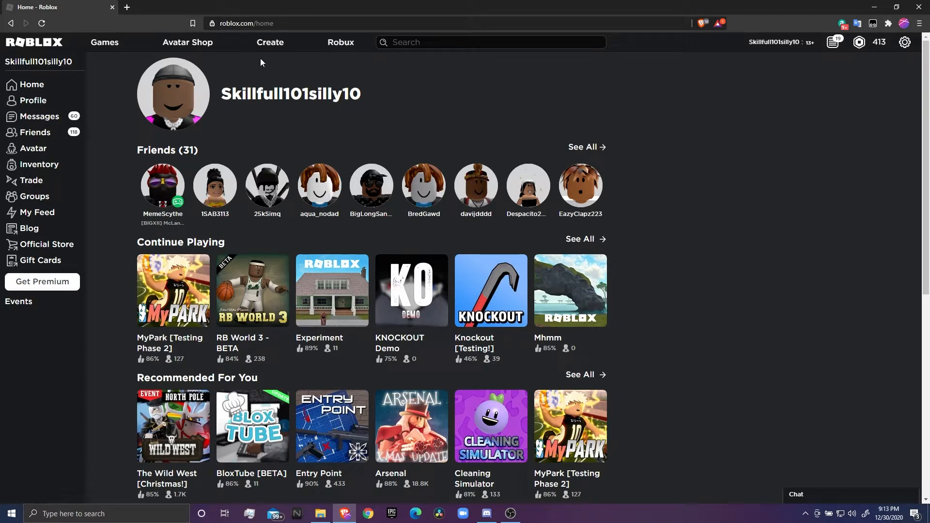
mouse_move(407, 96)
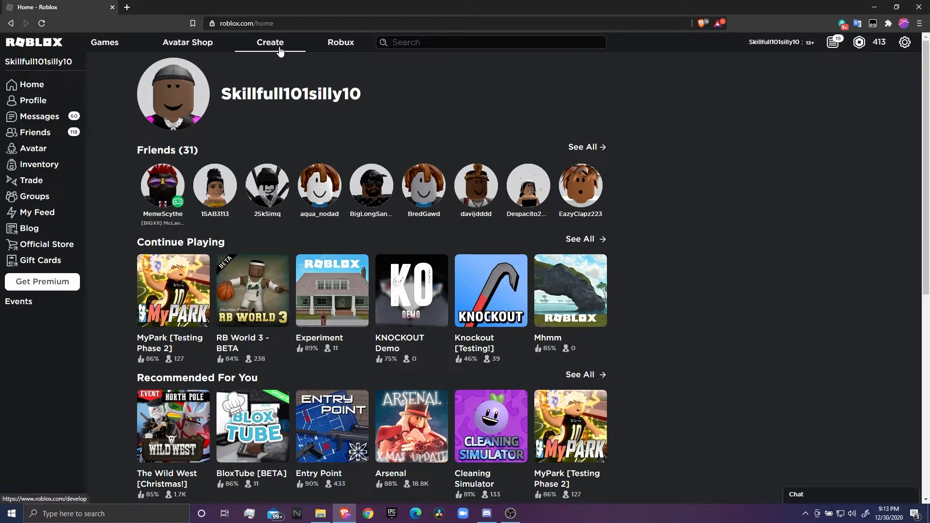
Go to my creations and start editing the gfx game.
left_click(269, 42)
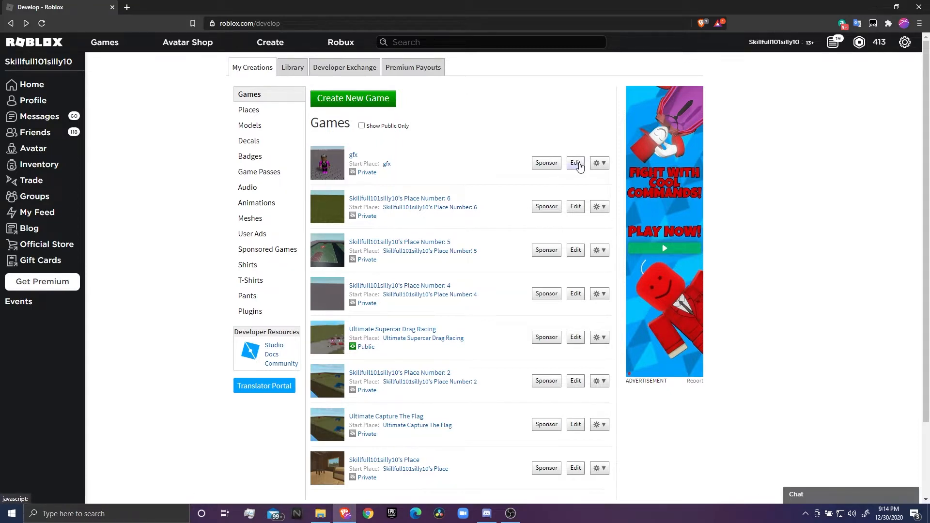
left_click(574, 163)
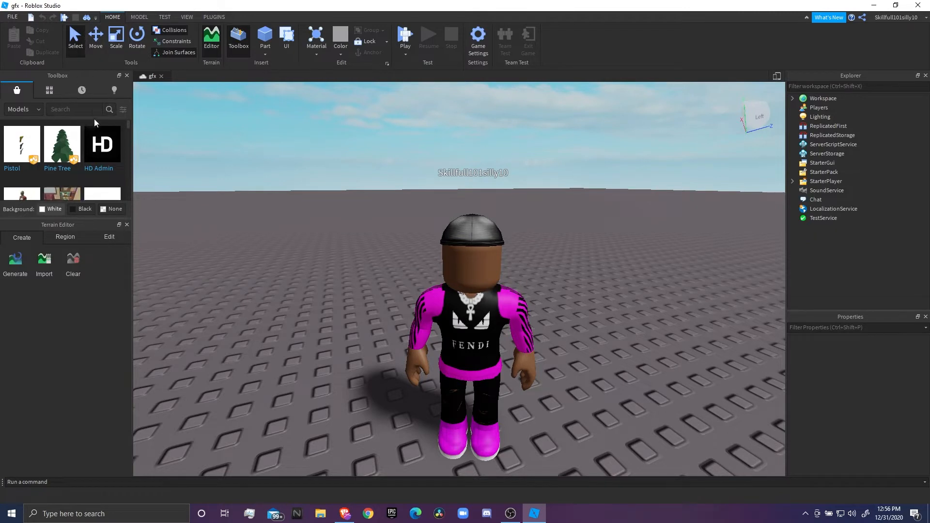
mouse_move(142, 168)
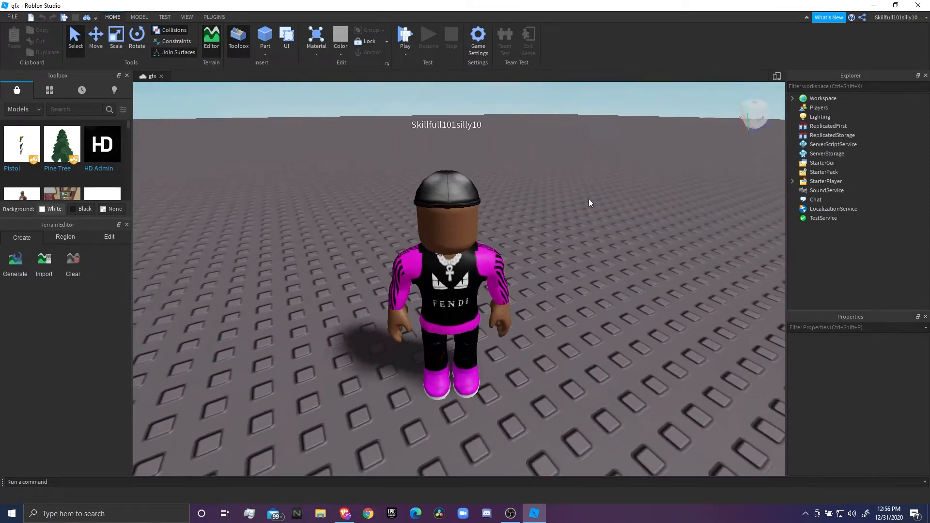
mouse_move(516, 278)
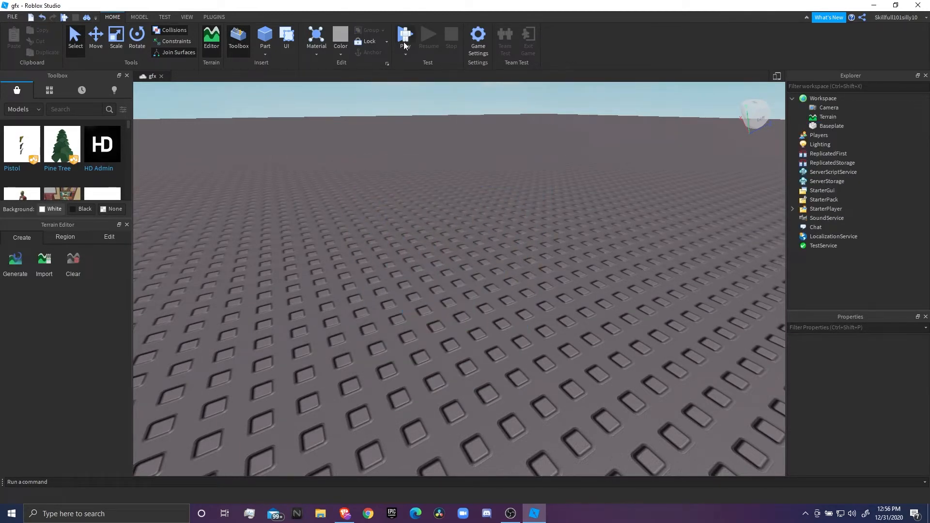
Run a play test, expand Workspace and select the spawned avatar model to copy it.
left_click(404, 37)
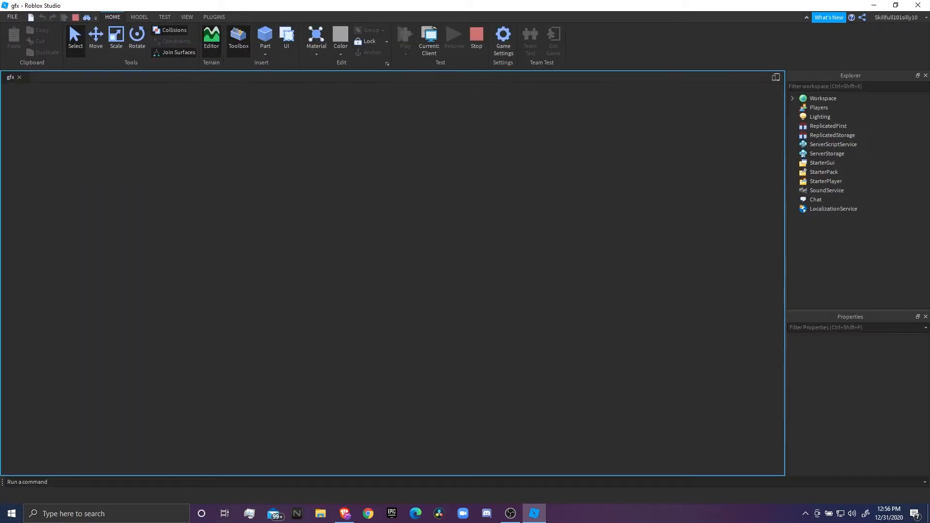
left_click(405, 36)
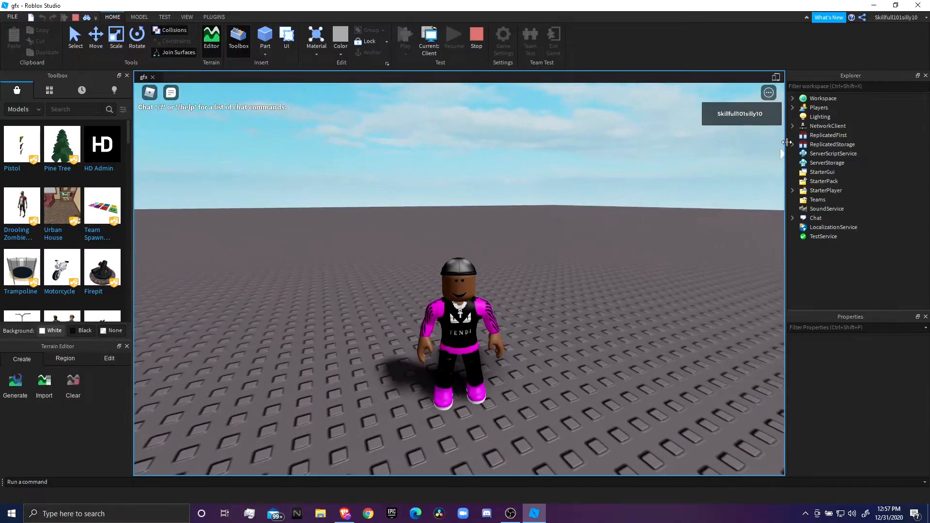
left_click(793, 97)
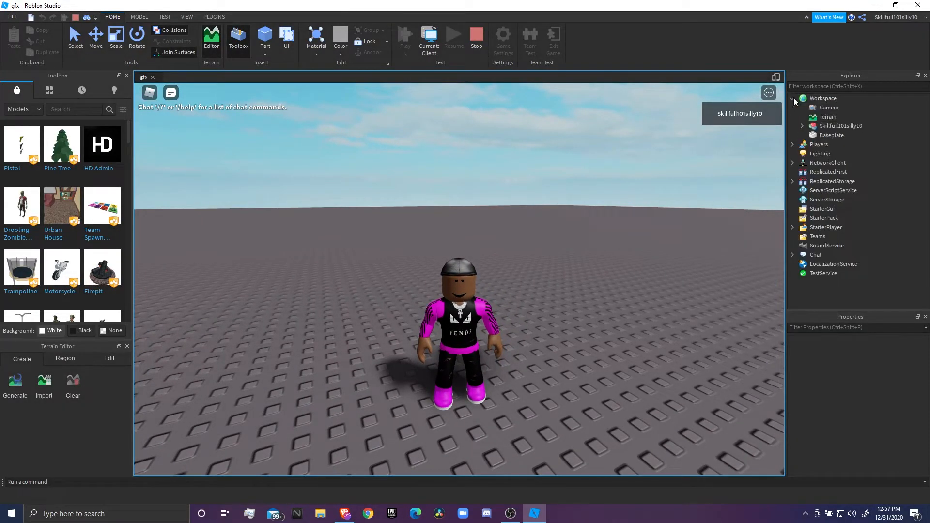
left_click(841, 126)
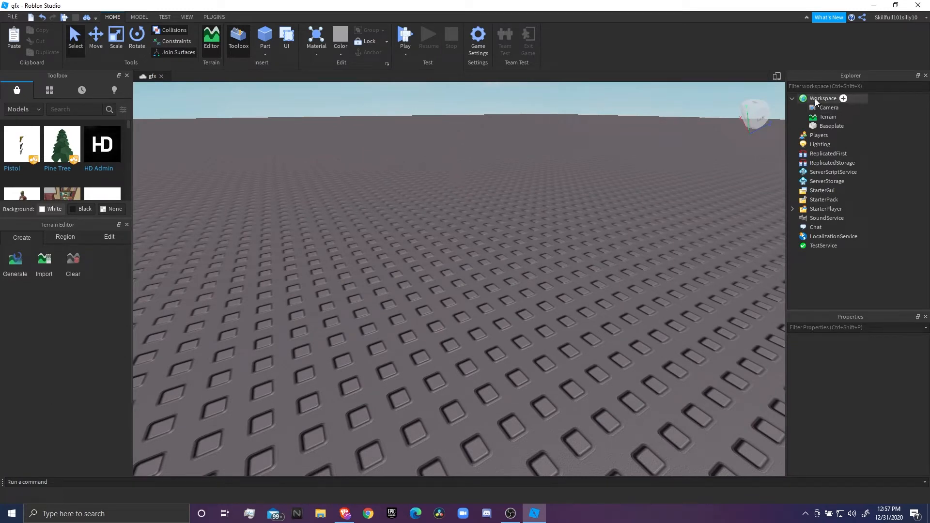
Paste the copied avatar model into Workspace so it stands on the baseplate.
right_click(822, 98)
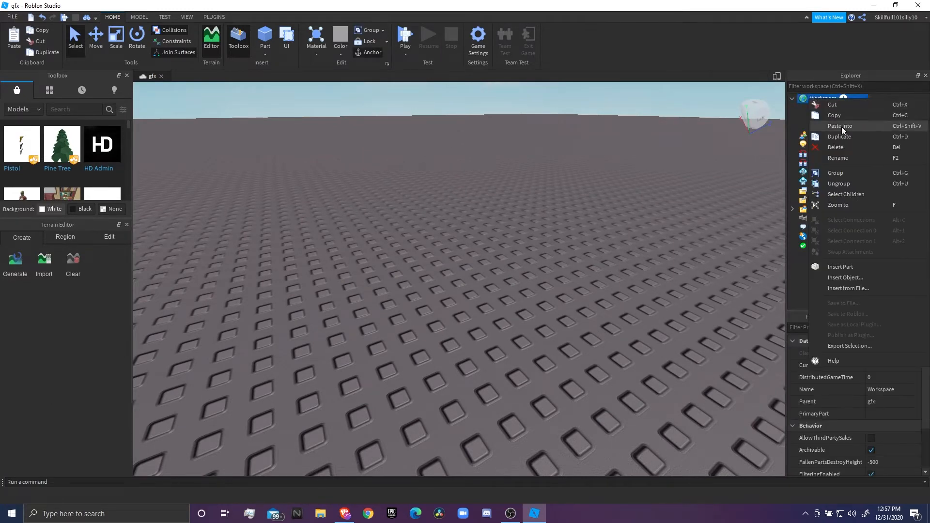
left_click(840, 126)
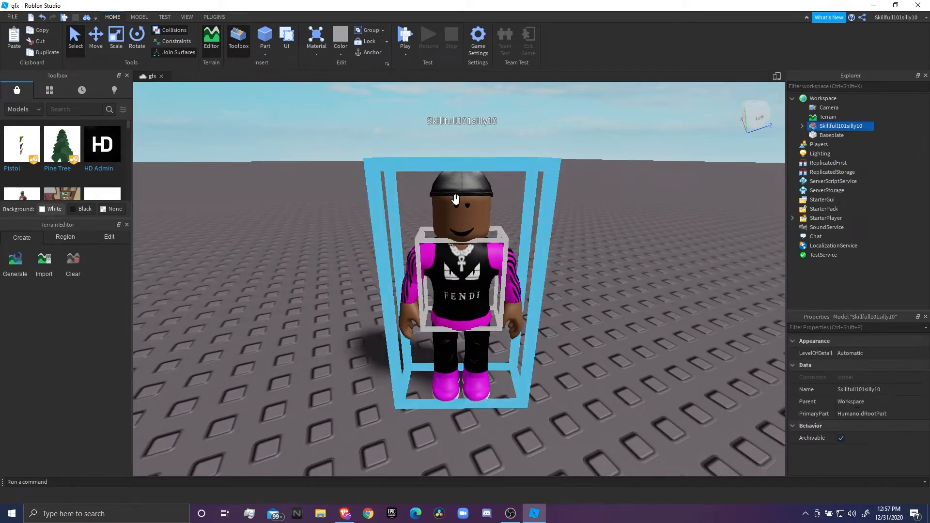
Expand the avatar's body parts and pose the left upper leg and right hand with the transform tools.
left_click(802, 126)
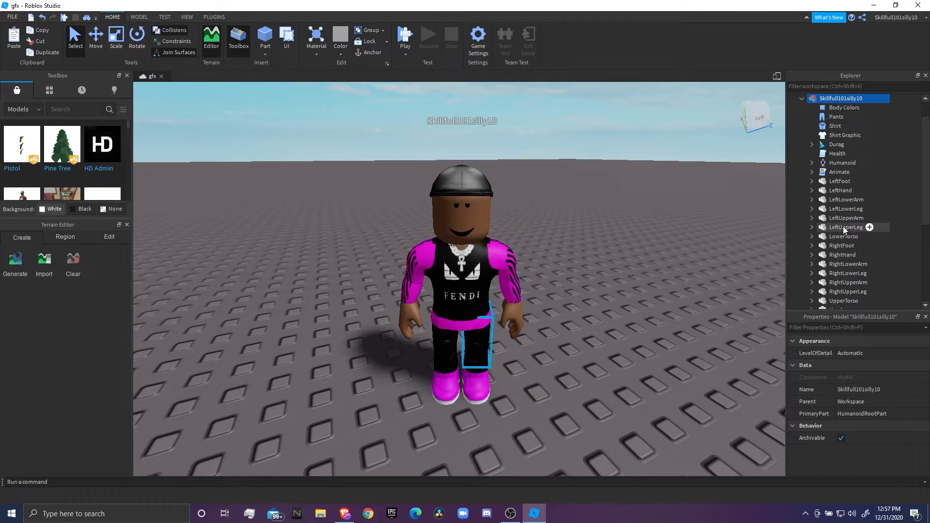
left_click(845, 227)
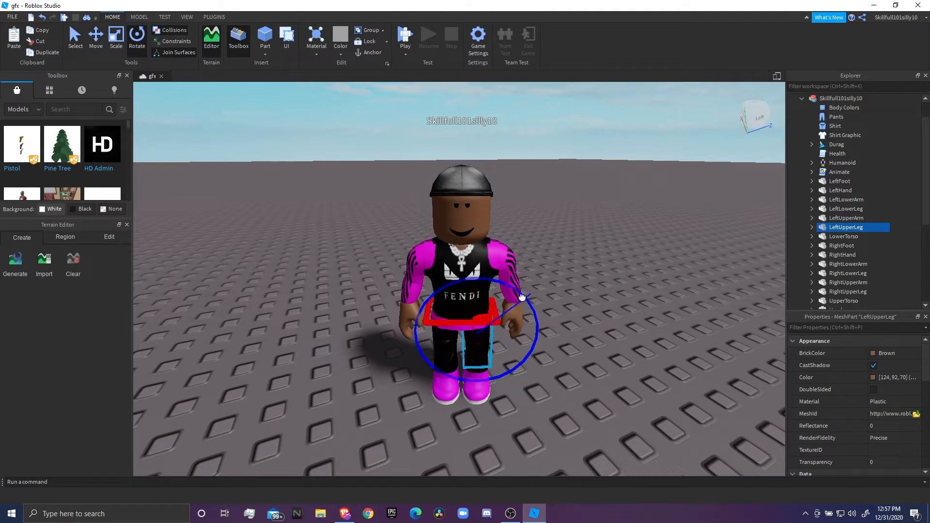
left_click(95, 37)
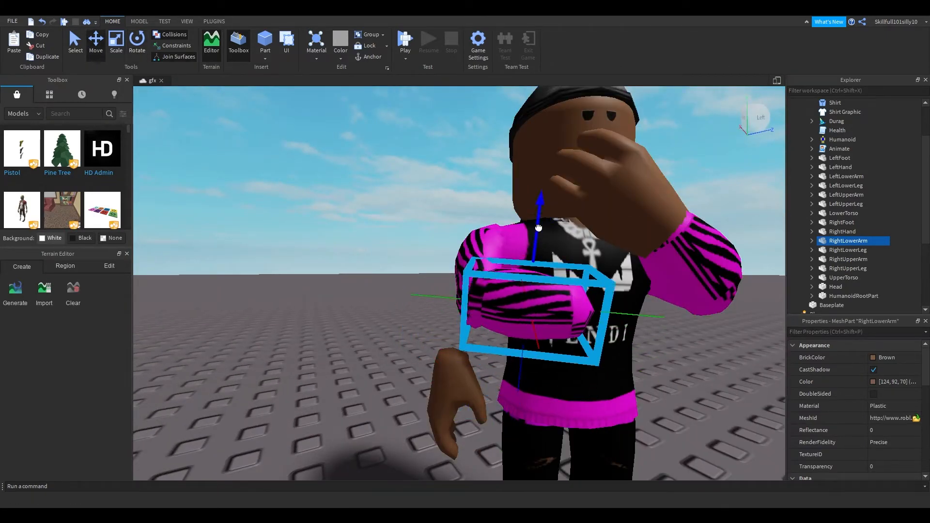
left_click(841, 232)
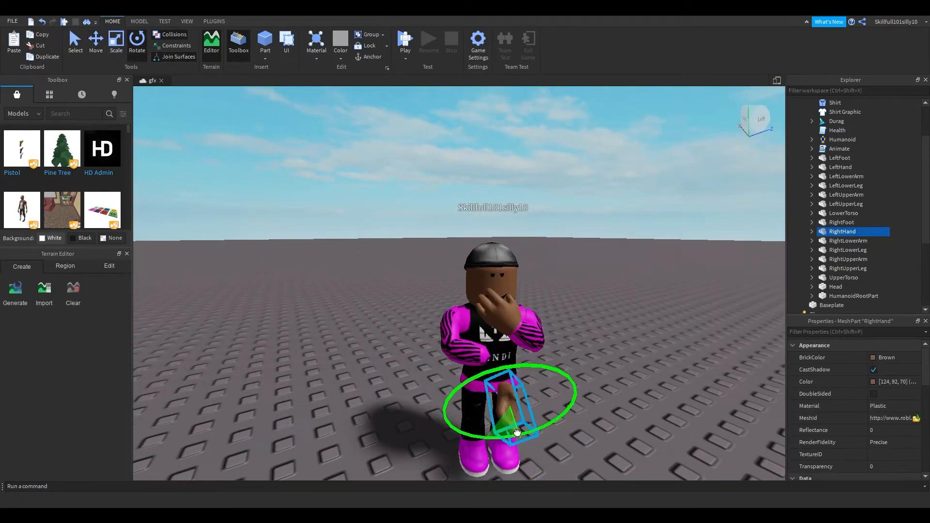
left_click(95, 42)
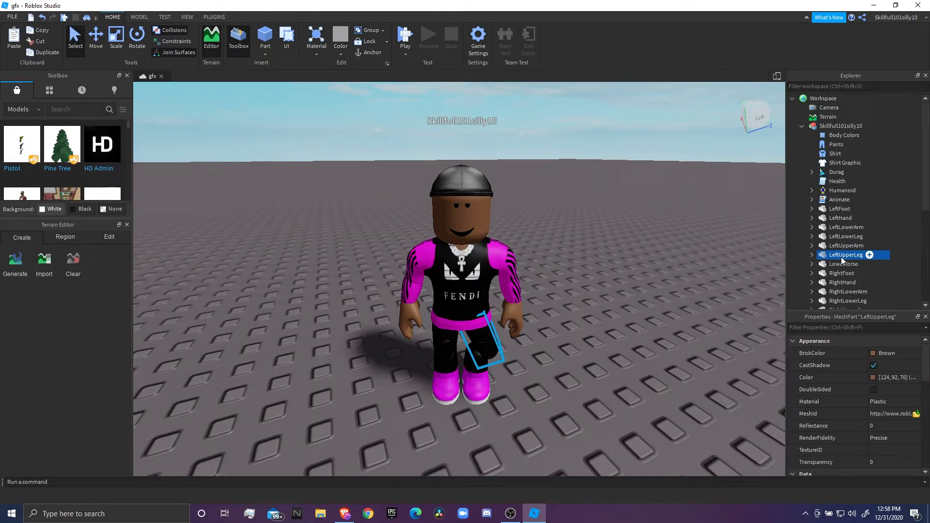
mouse_move(841, 277)
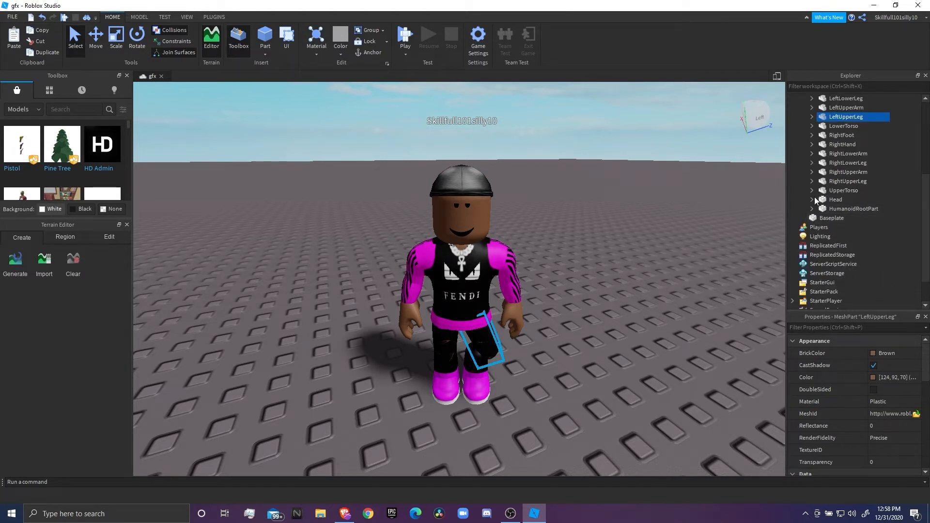
Select the entire Skillfull101silly10 avatar model under Workspace.
left_click(831, 273)
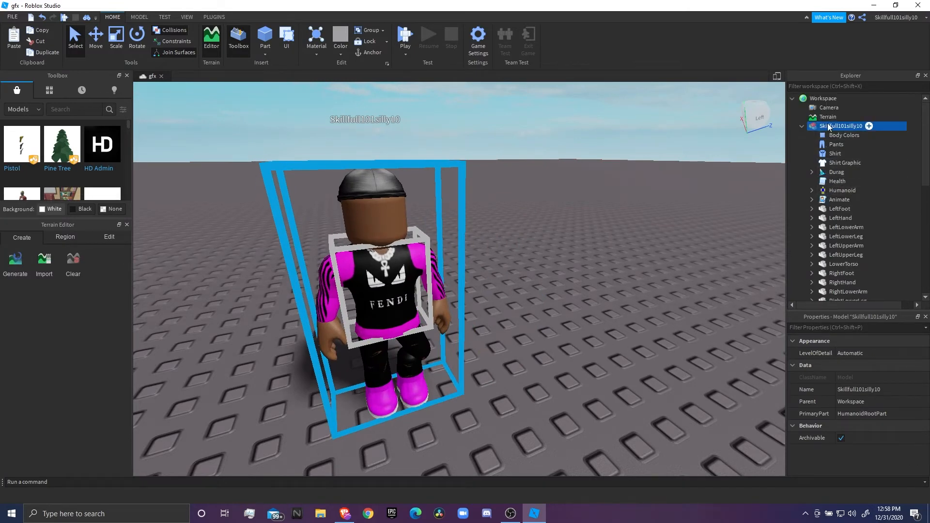
Export the selected avatar model as an OBJ file into the roblox gfx folder.
right_click(841, 126)
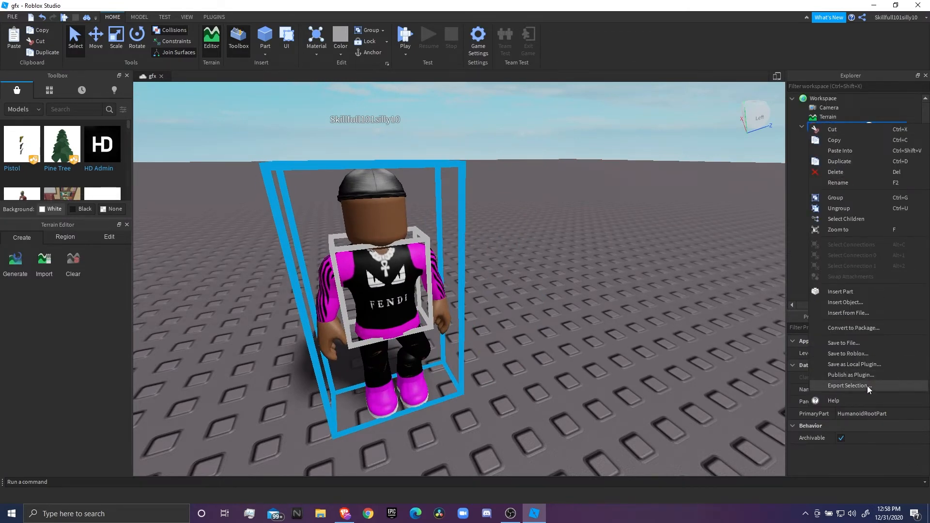
left_click(849, 386)
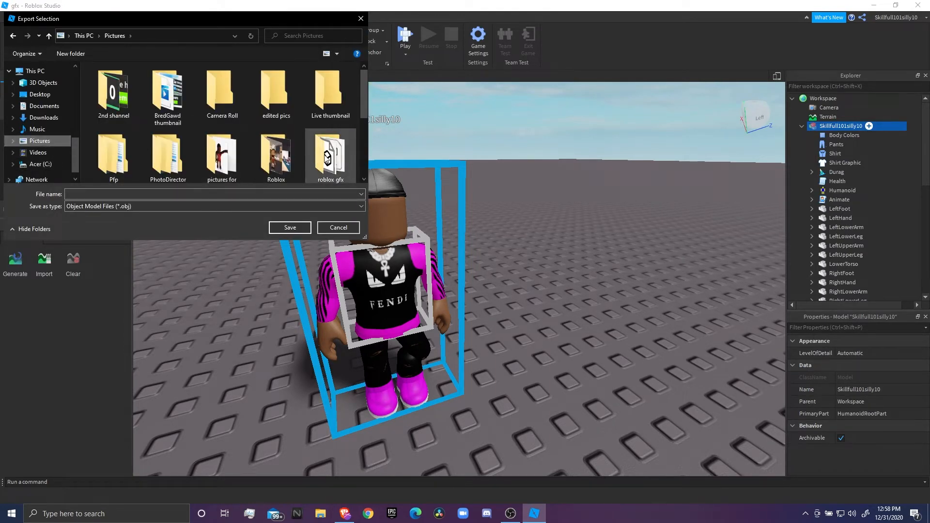
double_click(329, 151)
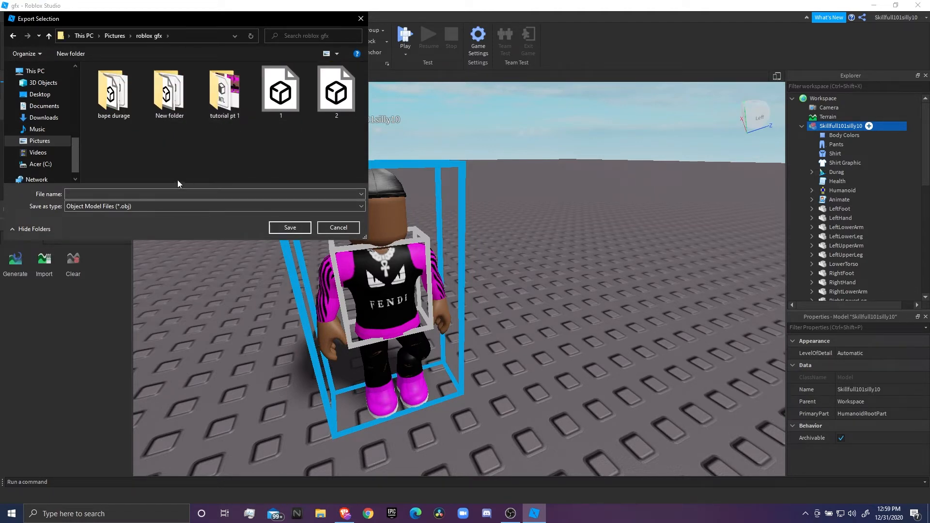
left_click(337, 227)
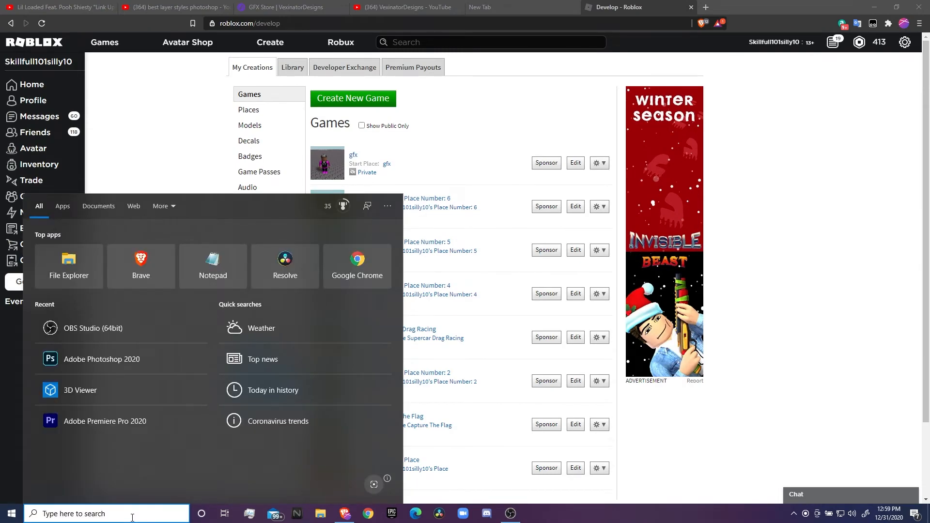
Launch 3D Viewer, dismiss the welcome screen and open tutorial pt 1.obj from roblox gfx.
left_click(79, 389)
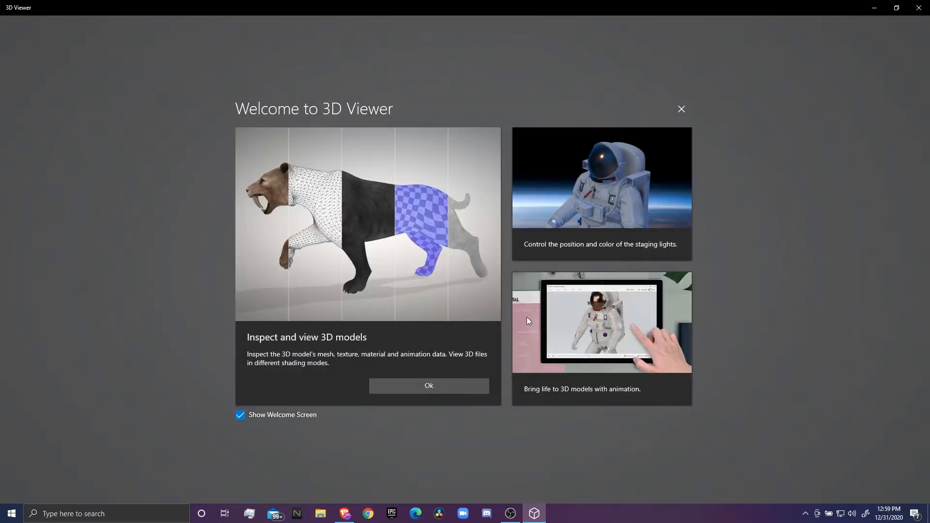
left_click(428, 386)
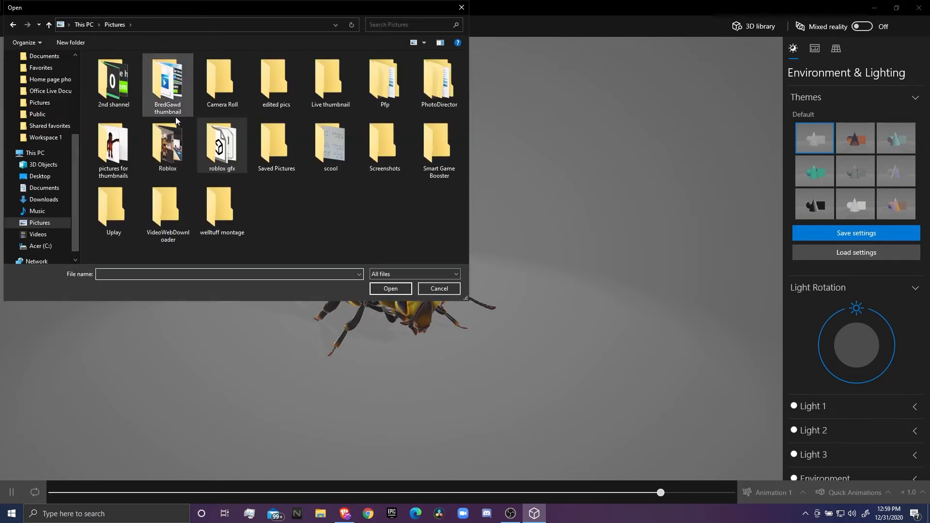
double_click(222, 146)
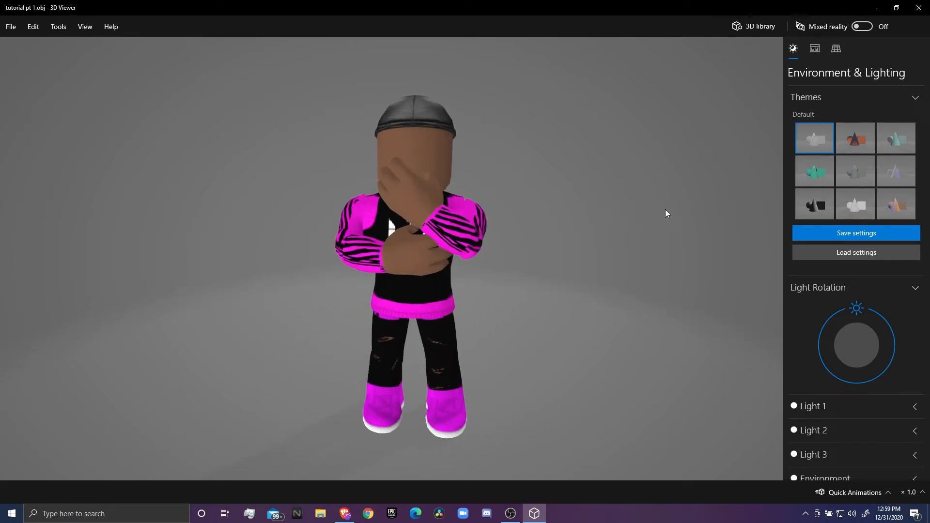
Apply a coloured blue, yellow and orange lighting theme and turn the light direction around the avatar.
left_click(815, 204)
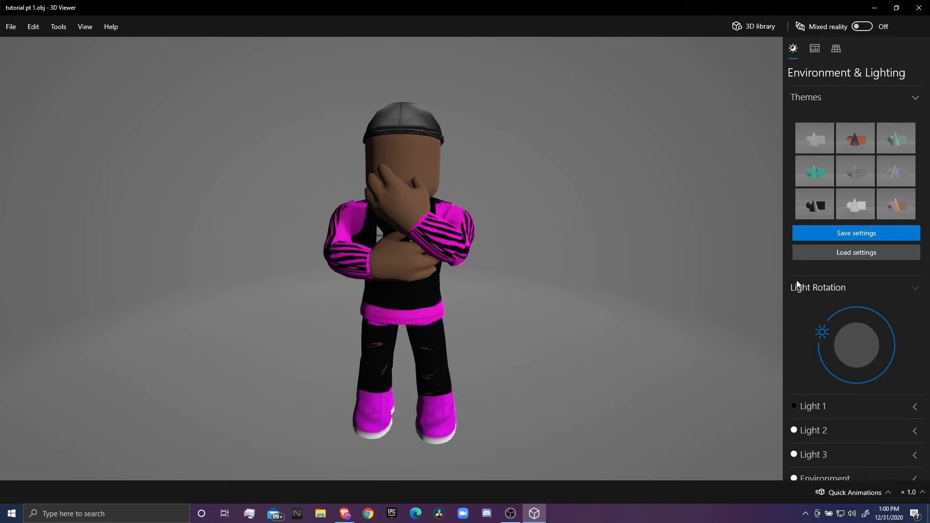
left_click_drag(821, 331, 877, 312)
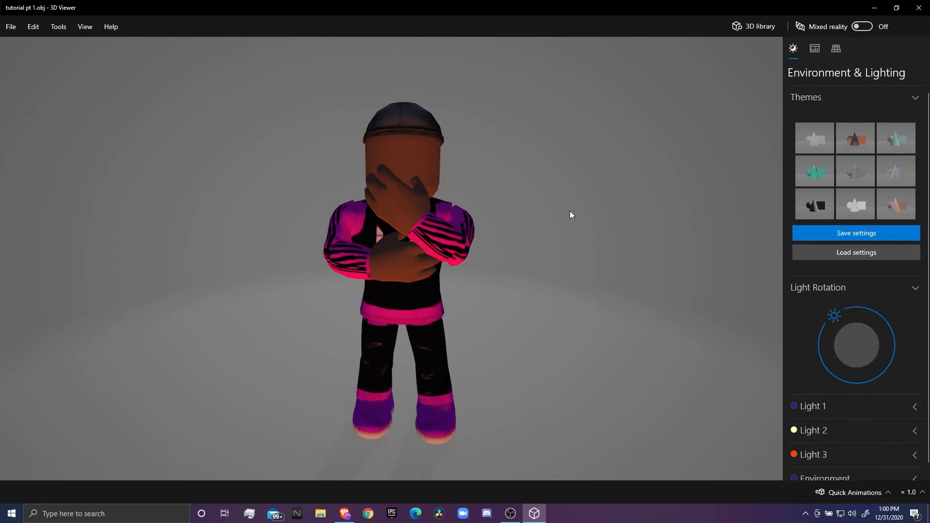
left_click(10, 26)
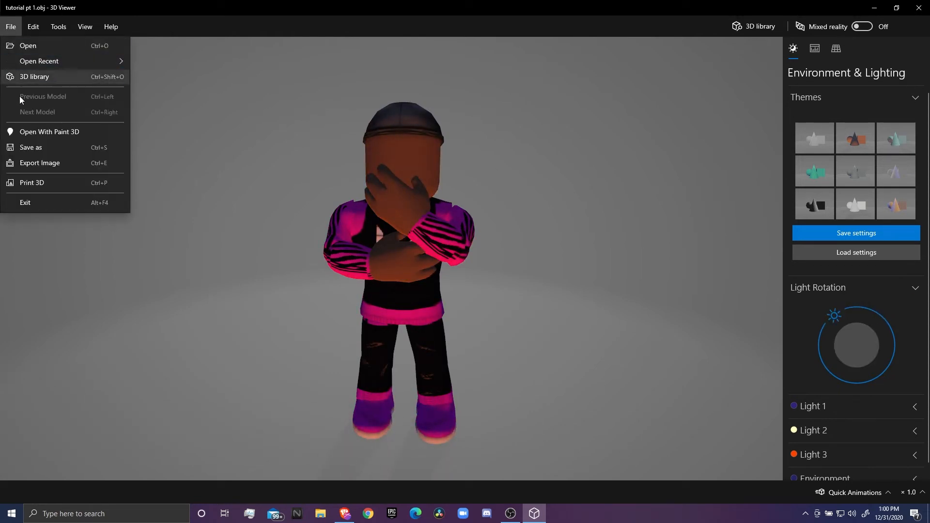
Set the image export to 1280×1024 PNG with transparency and no grid, front view, and export.
left_click(39, 163)
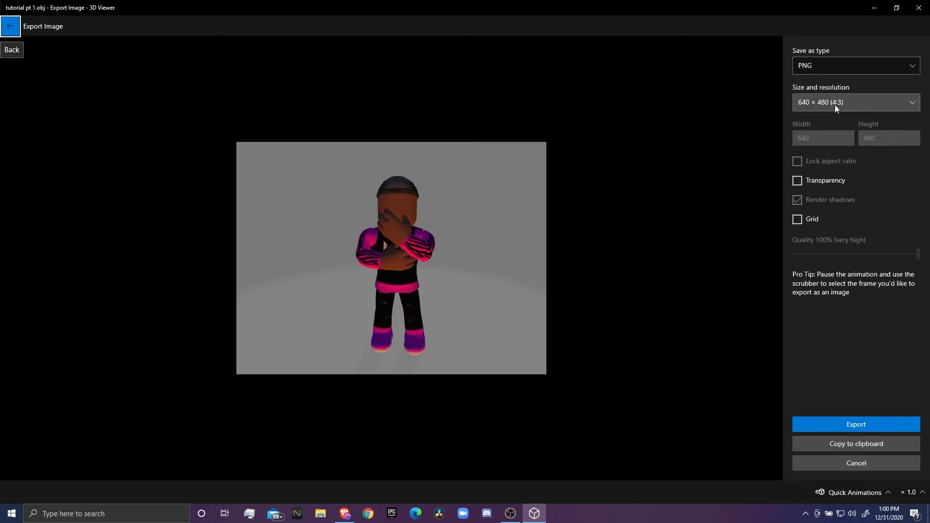
left_click(854, 102)
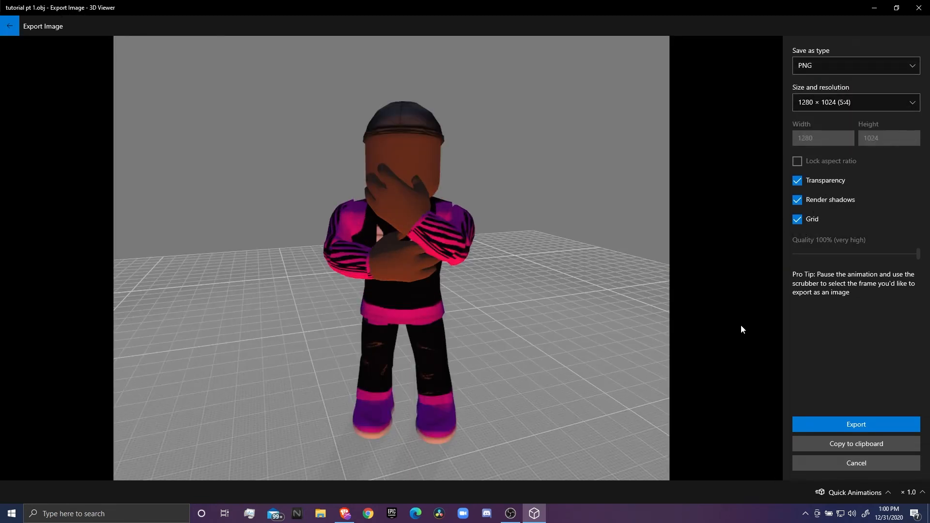
left_click(797, 218)
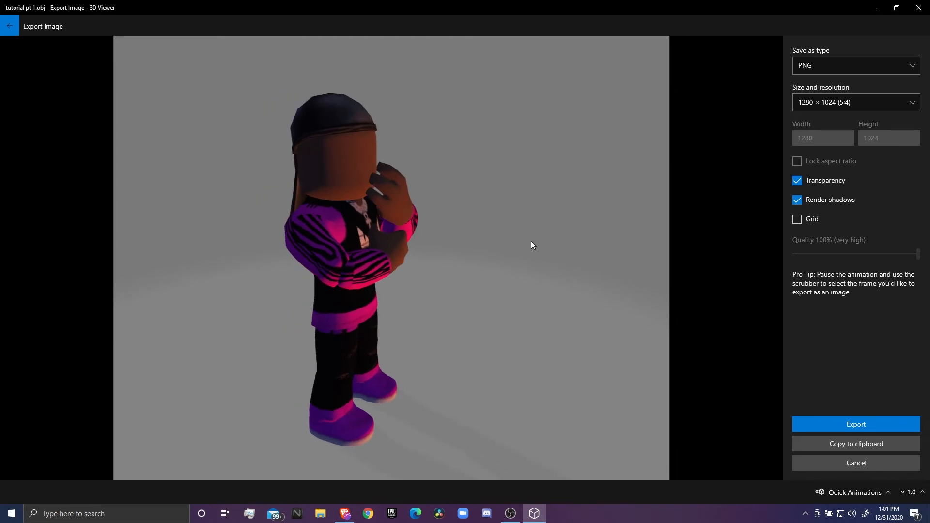
left_click_drag(531, 245, 456, 297)
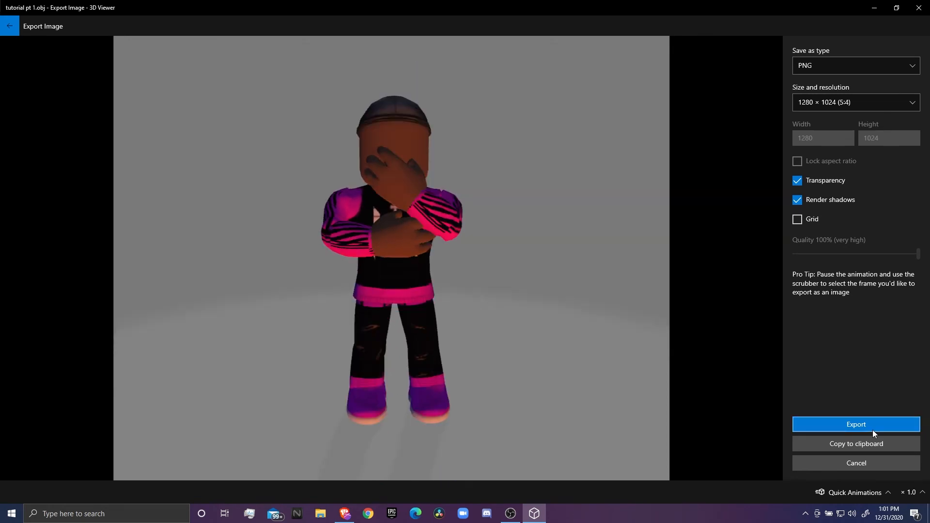
left_click(856, 424)
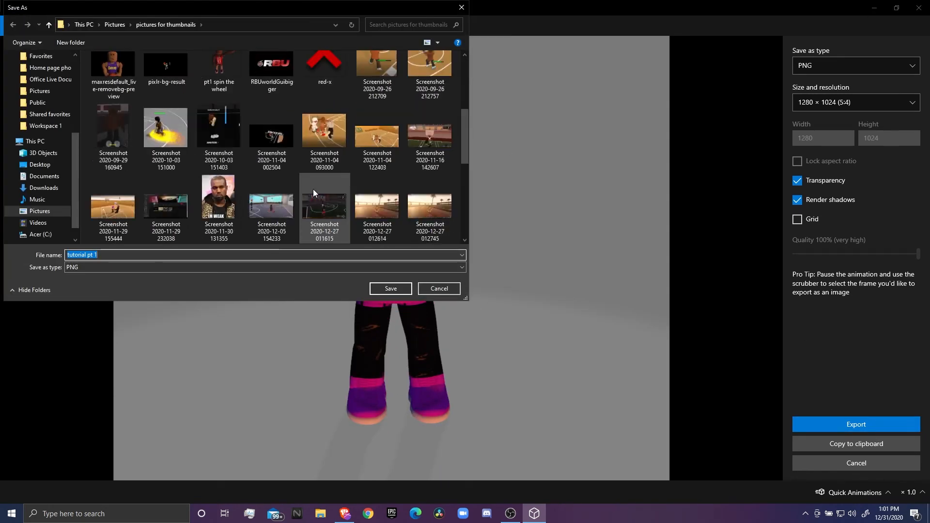
Save the render as tutorial pt 1.png in the pictures for thumbnails folder.
left_click(389, 289)
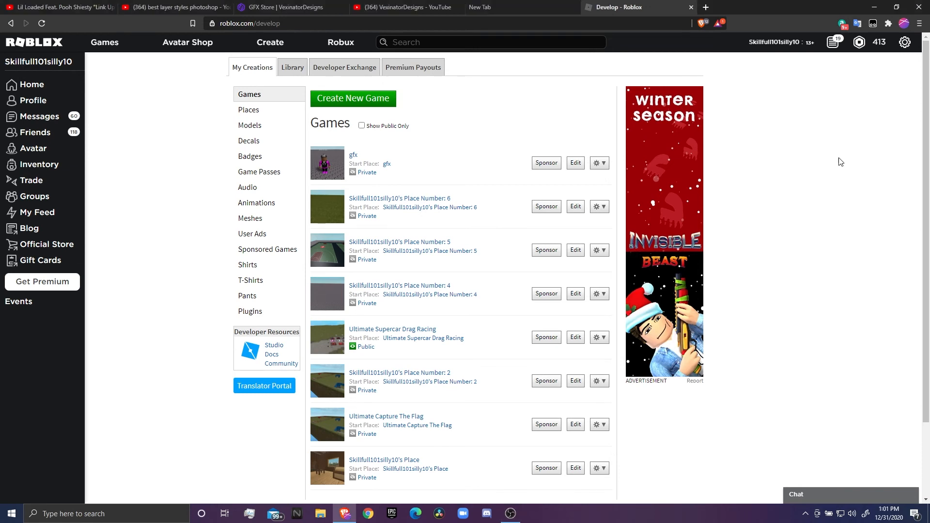
mouse_move(801, 241)
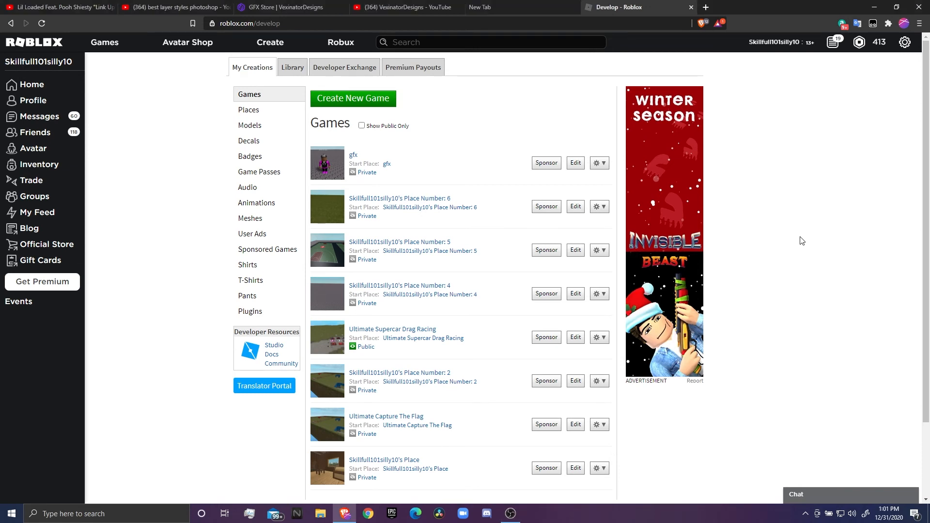
mouse_move(778, 316)
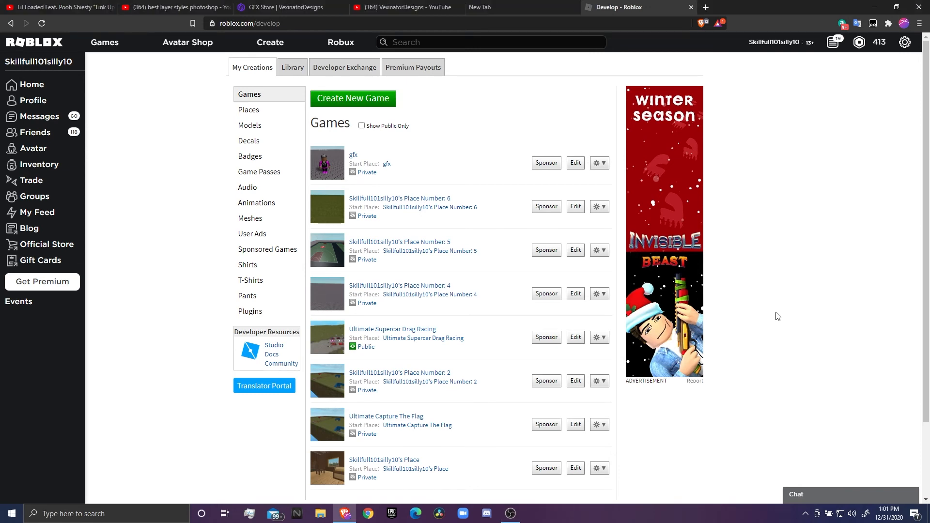
mouse_move(761, 333)
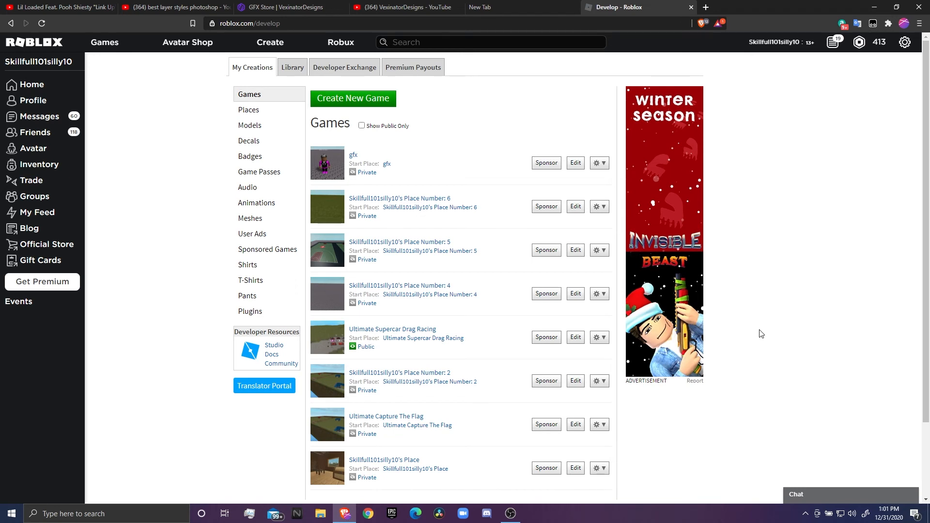
mouse_move(793, 244)
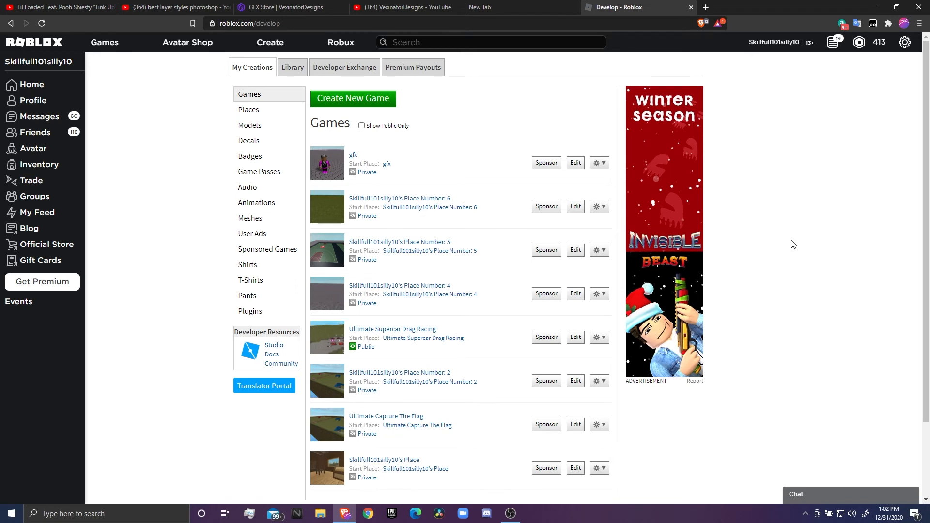